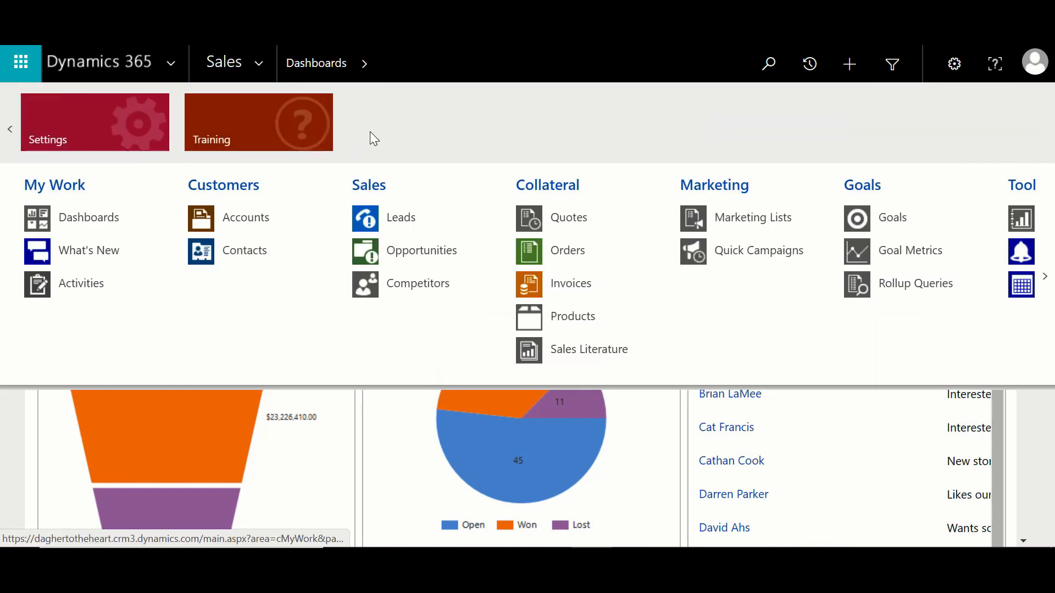
Reach the Document Templates list through Settings > Templates.
left_click(94, 127)
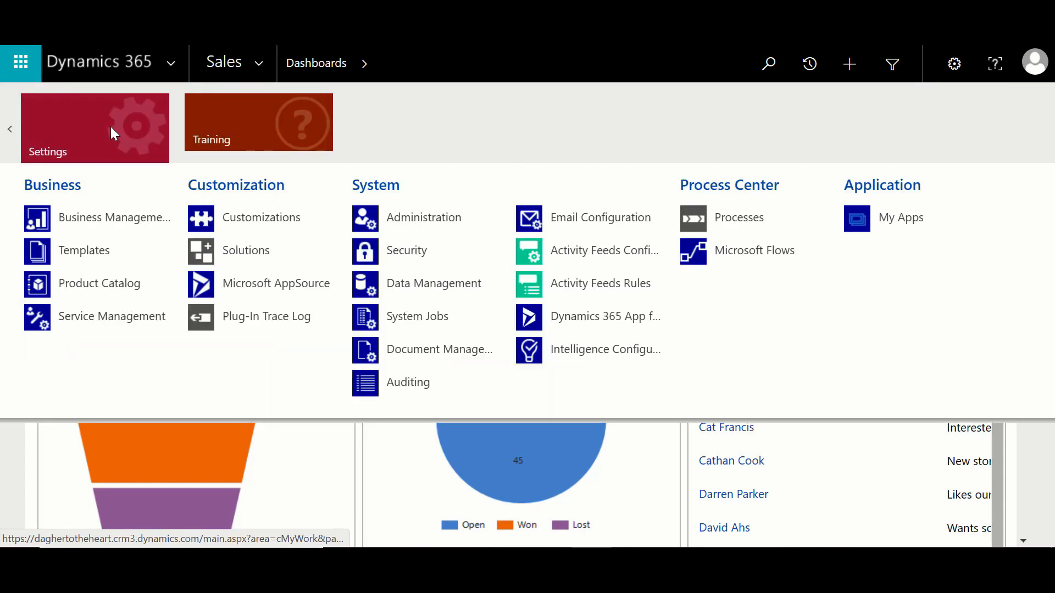
mouse_move(84, 264)
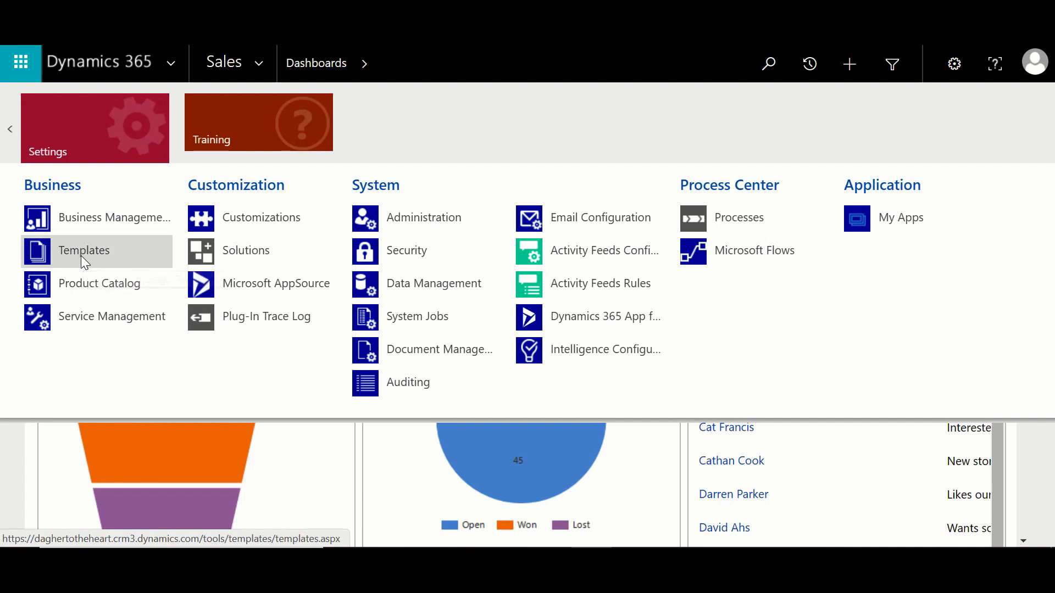
left_click(84, 250)
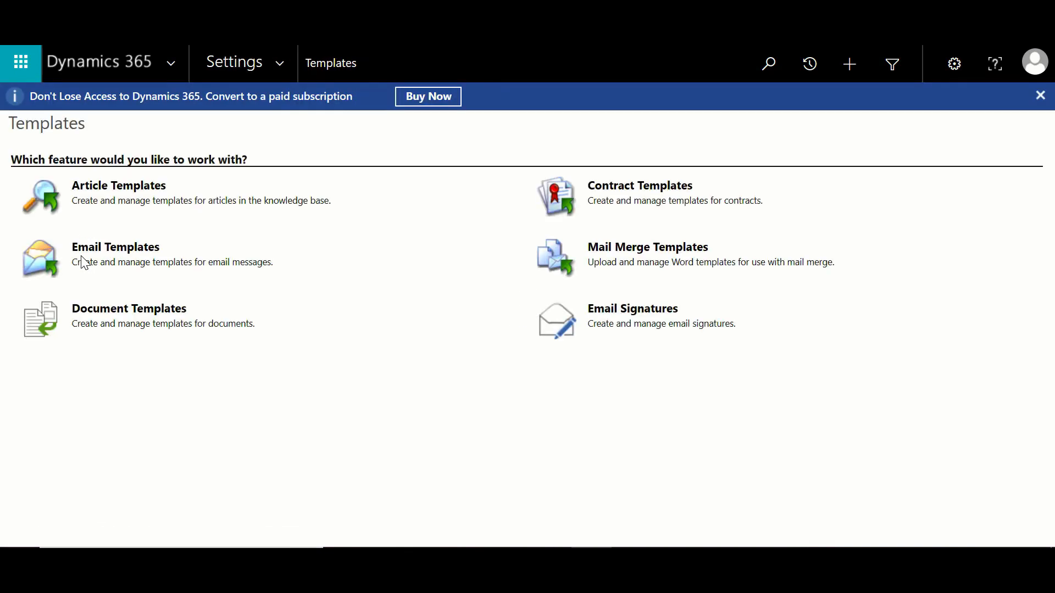
left_click(115, 247)
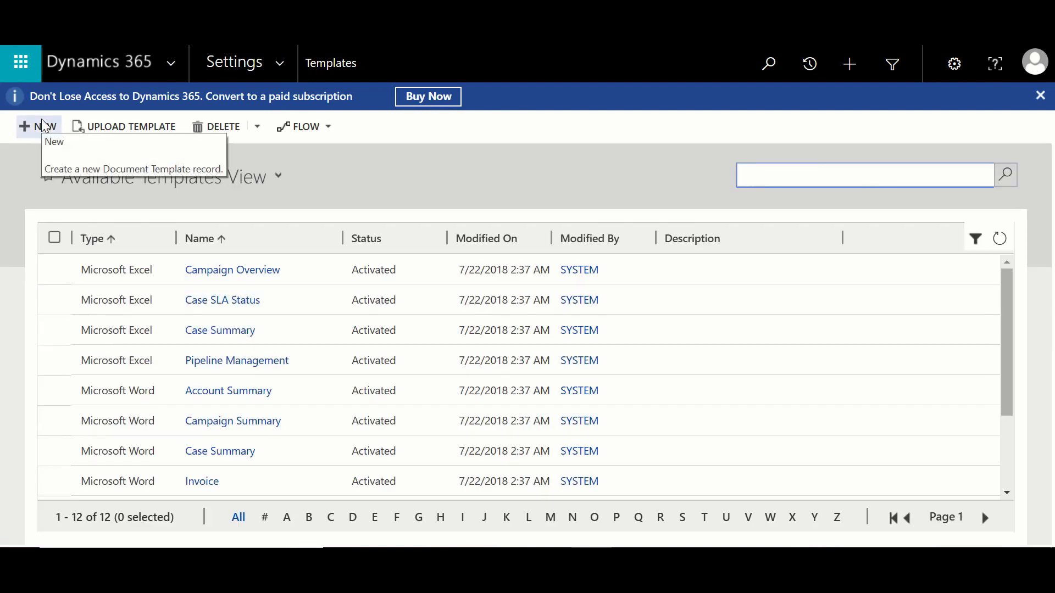
Download a new Excel template of Opportunity records and open the workbook in Excel.
left_click(37, 126)
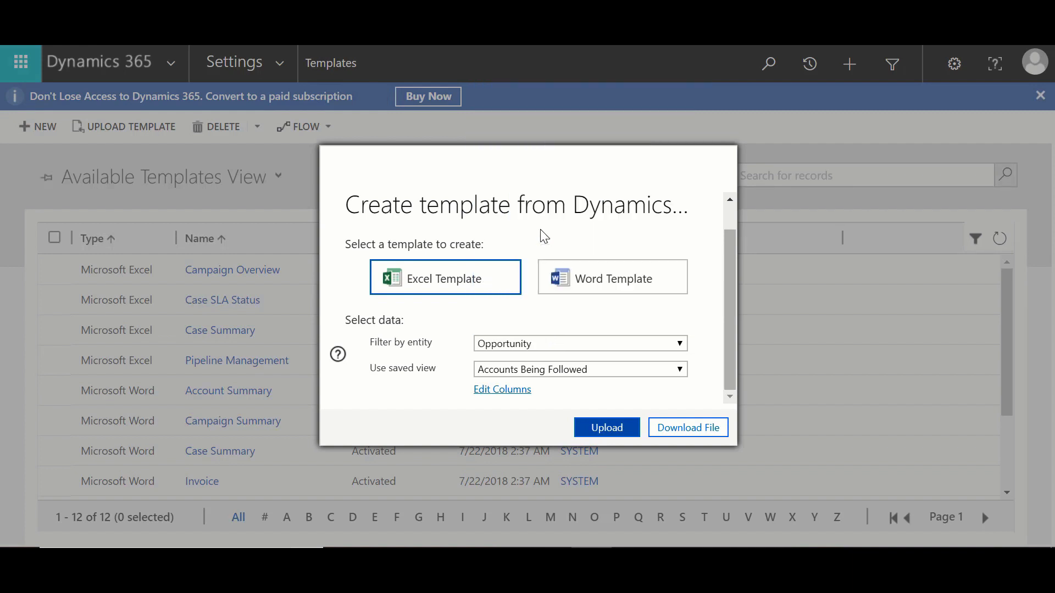
left_click(688, 427)
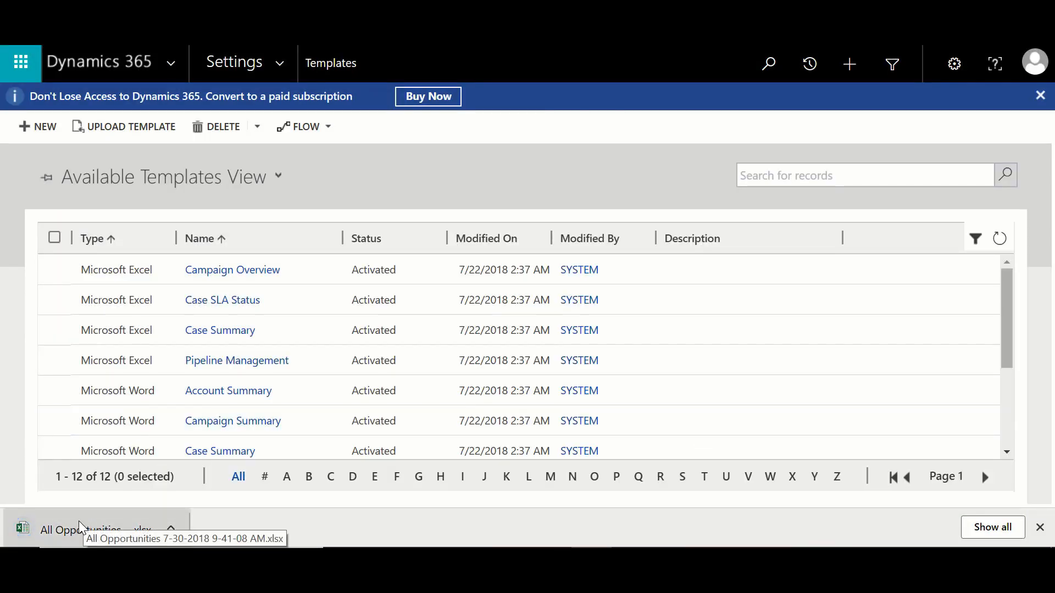
left_click(88, 530)
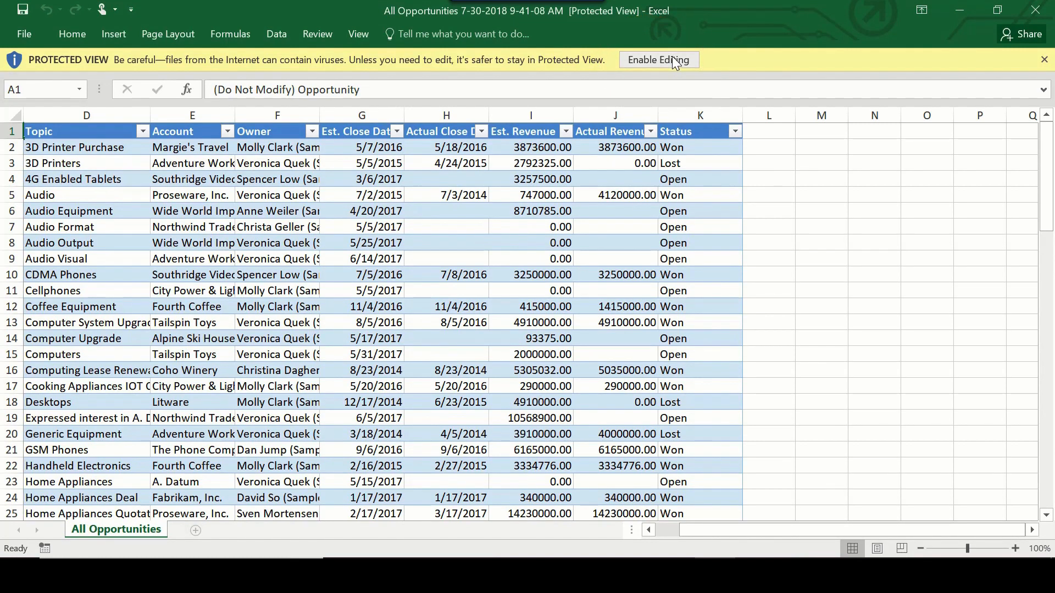
Enable editing on the All Opportunities workbook and start inserting a pivot chart.
left_click(659, 59)
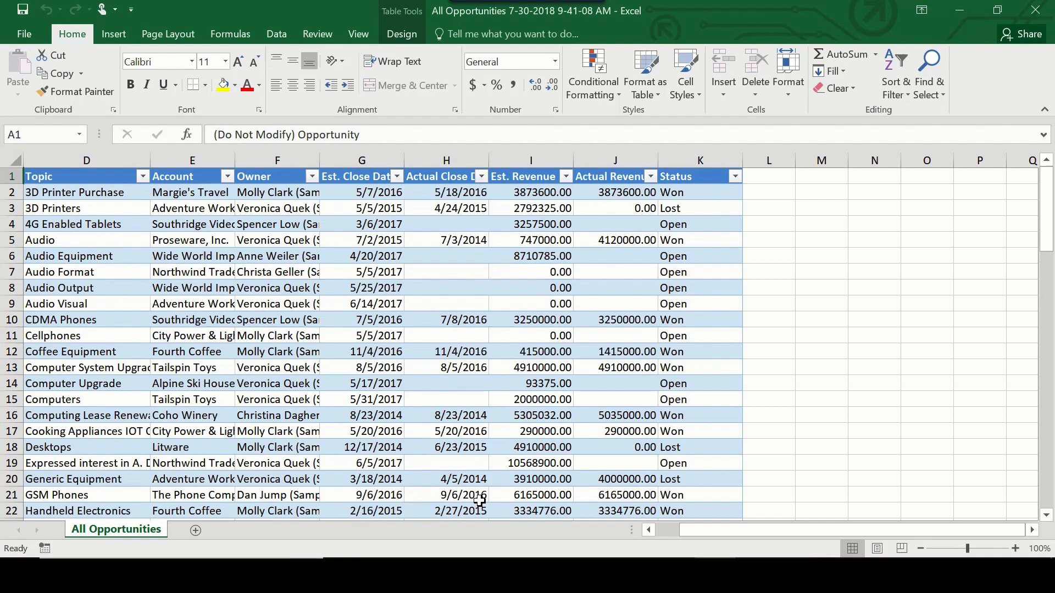
mouse_move(122, 87)
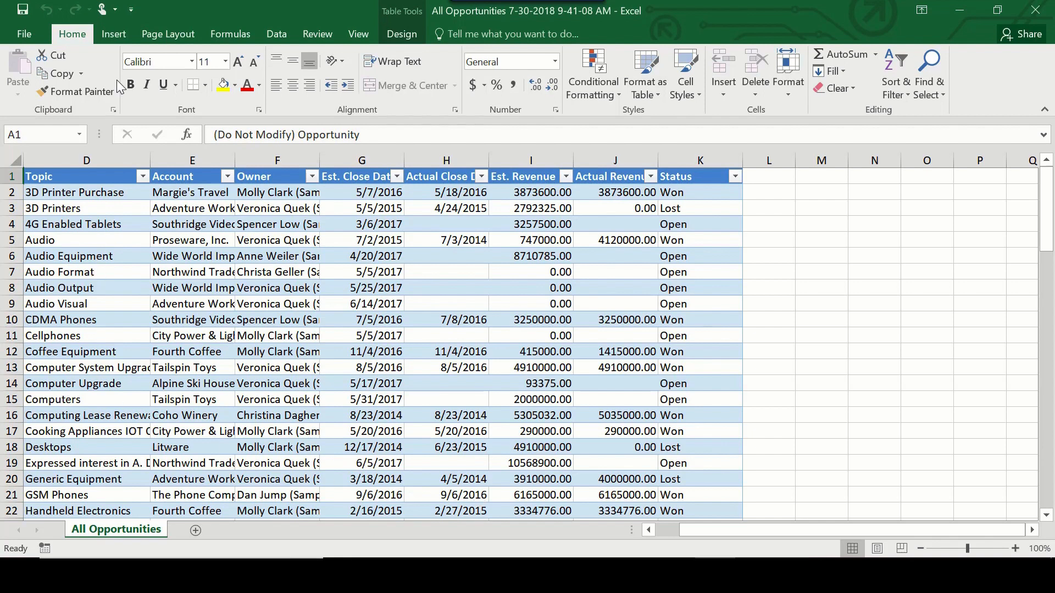
left_click(113, 33)
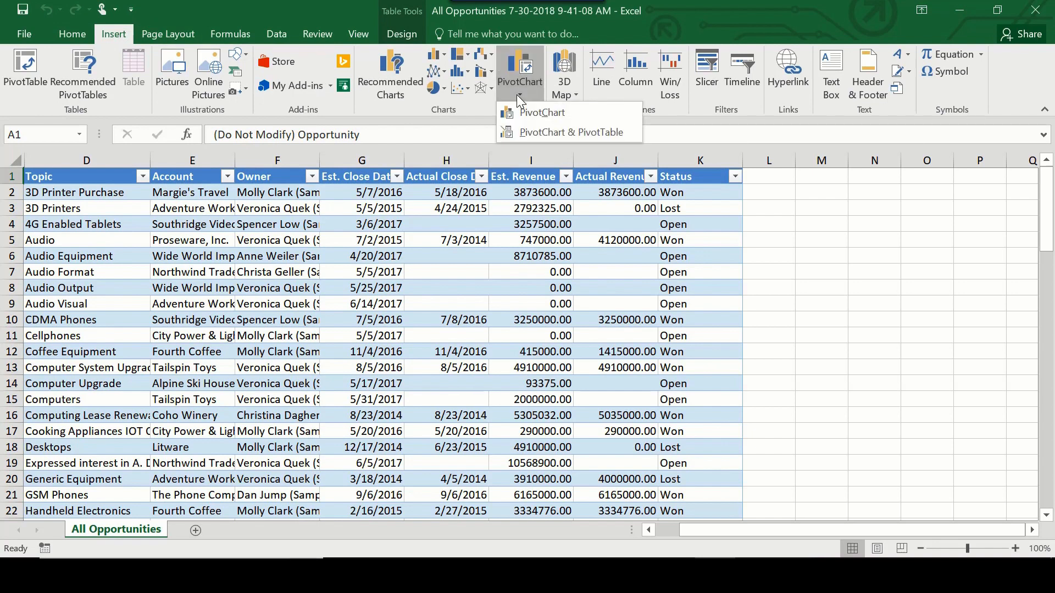
mouse_move(568, 132)
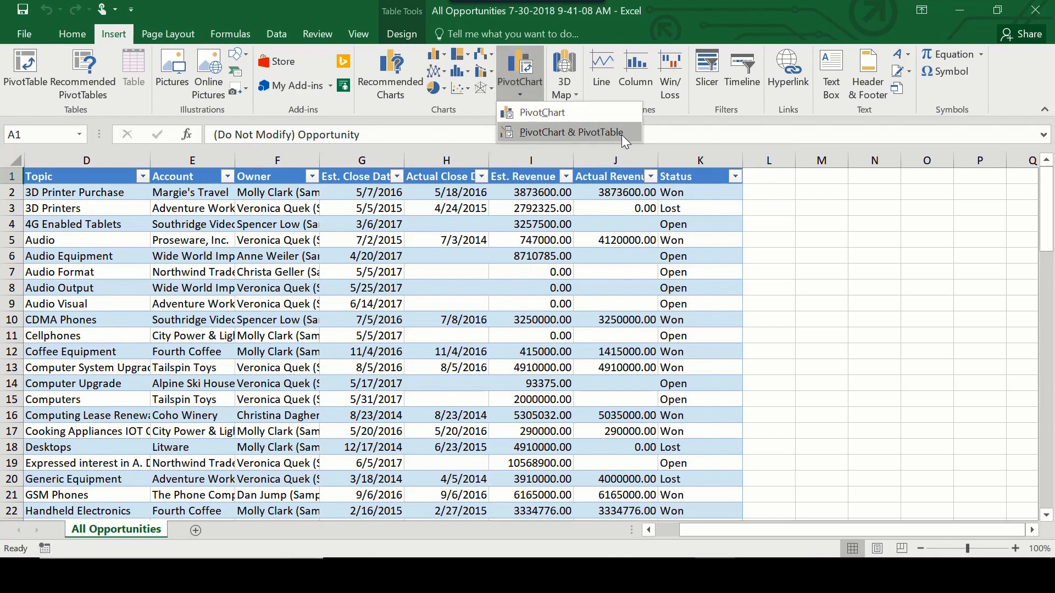
Insert a PivotChart with PivotTable on a new sheet from the opportunities data.
left_click(570, 131)
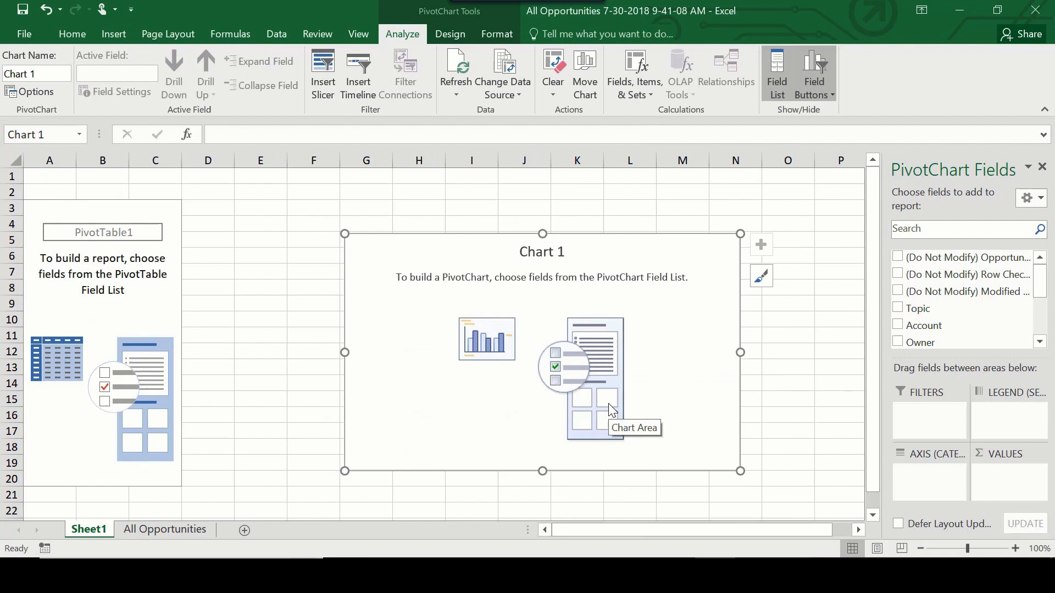
mouse_move(960, 331)
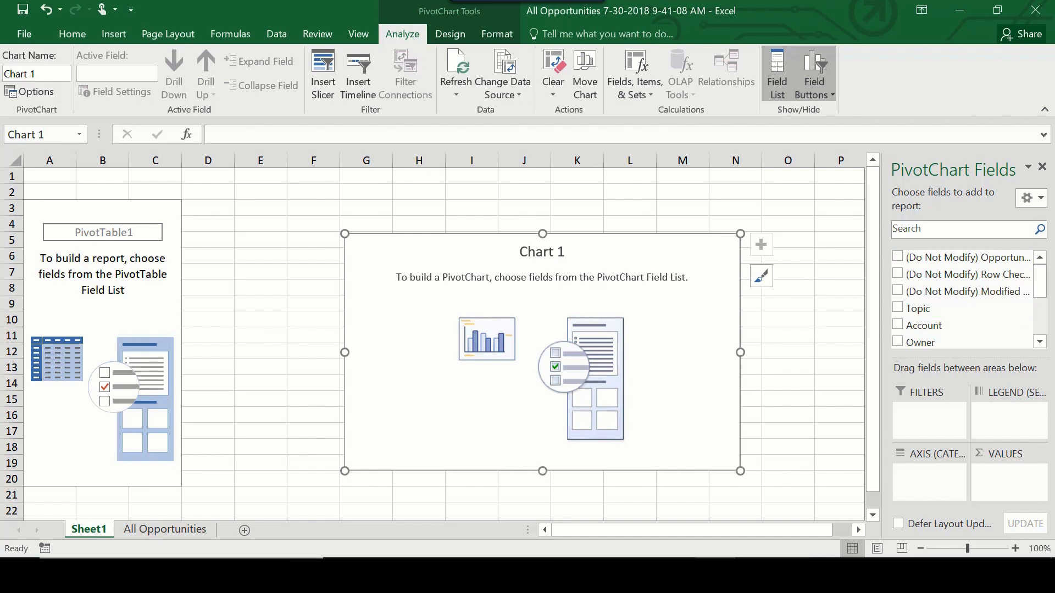
scroll("down", 3)
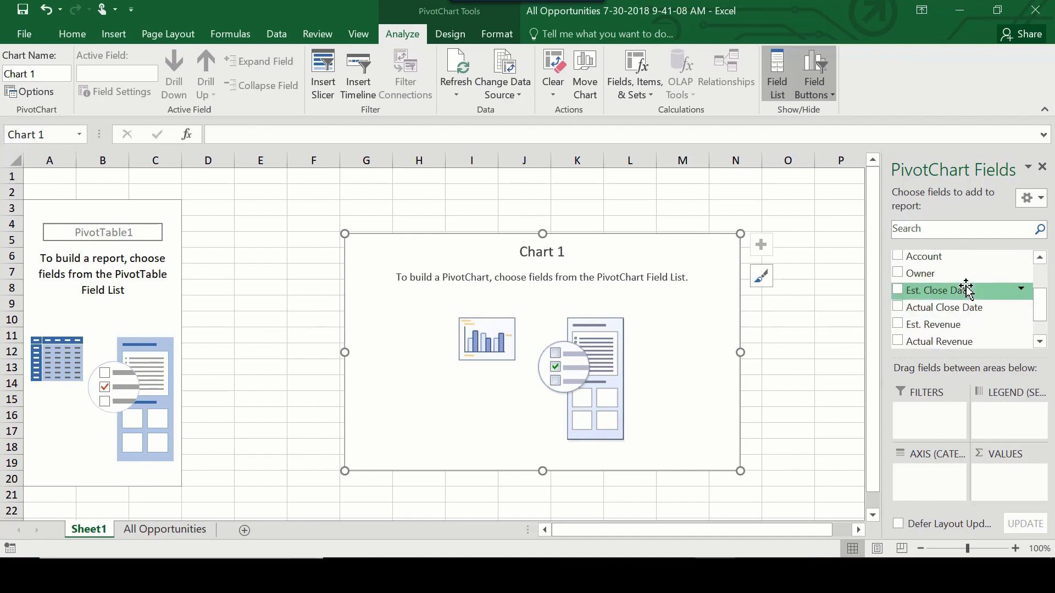
scroll("down", 3)
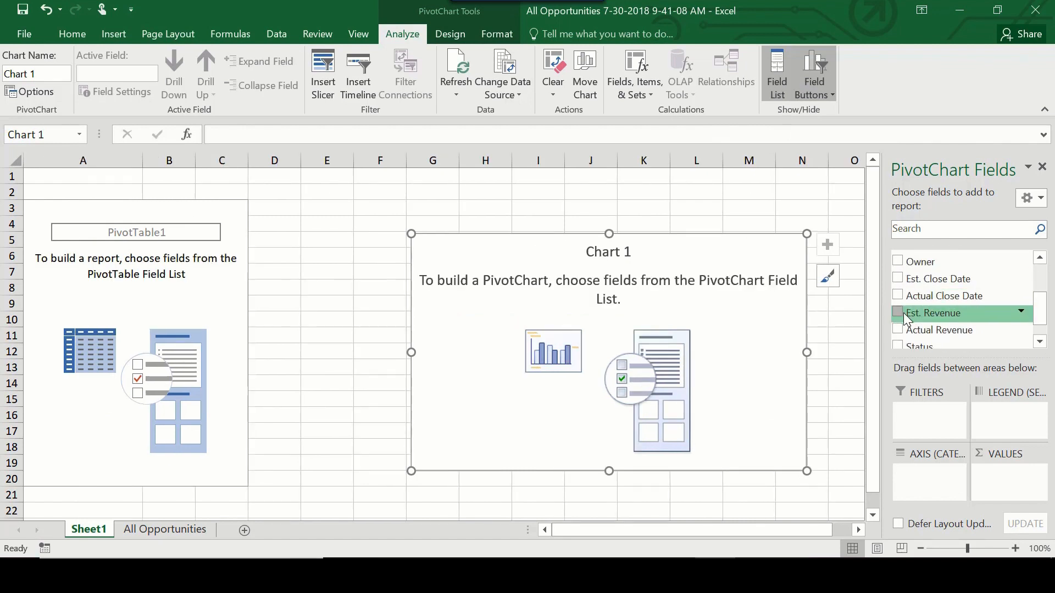
Add Est. Revenue and Owner to the pivot and summarise revenue as Sum.
left_click(897, 313)
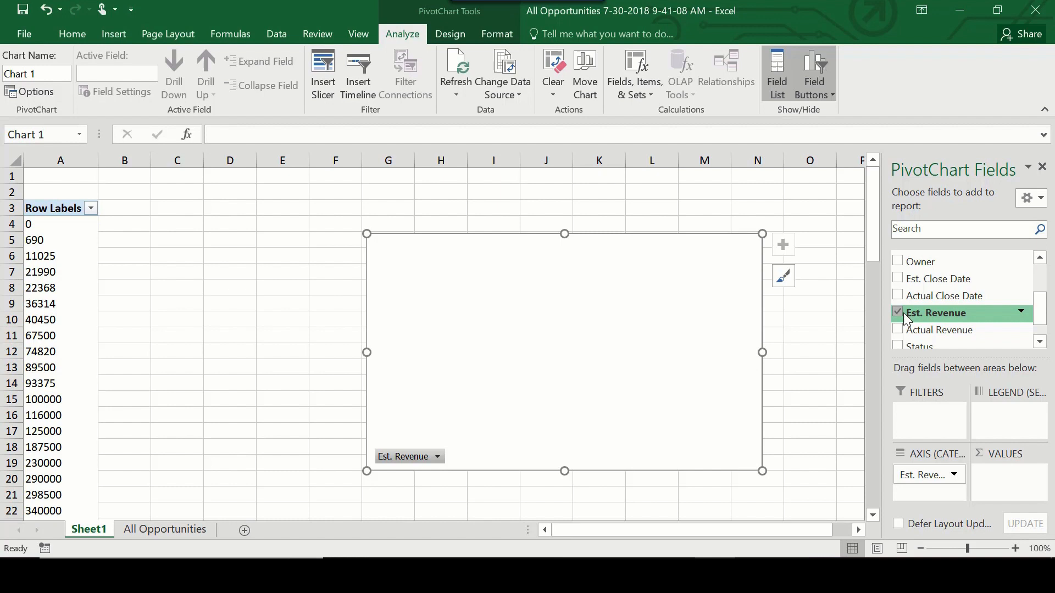
left_click(898, 261)
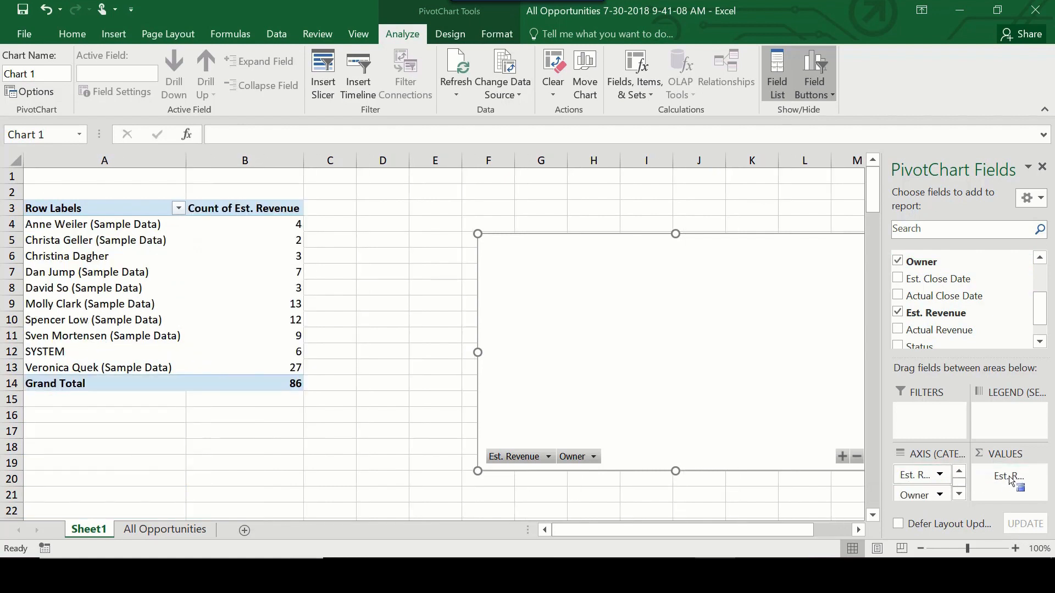
left_click(1039, 475)
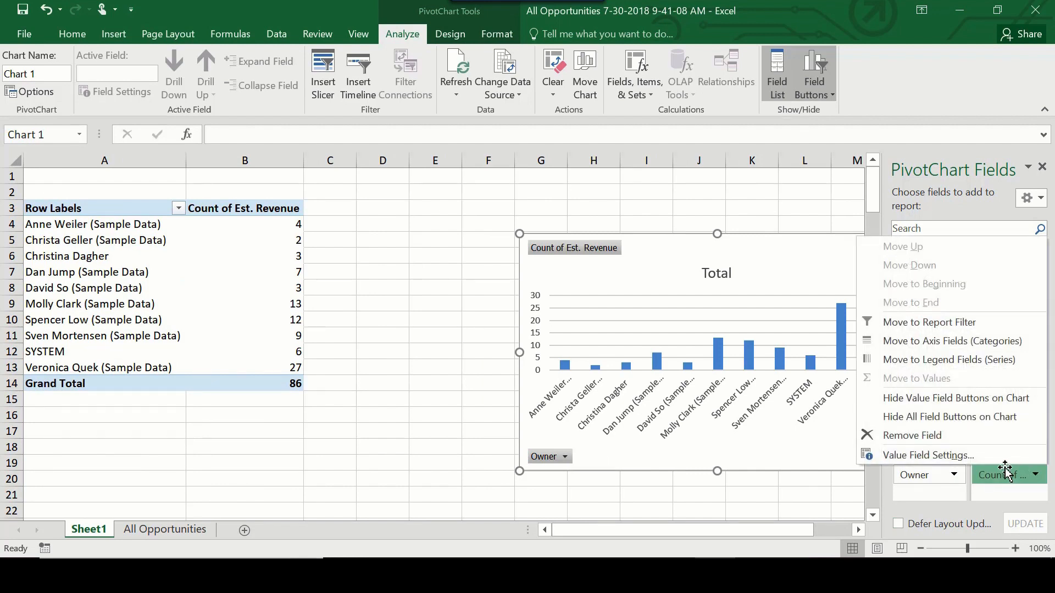
left_click(927, 455)
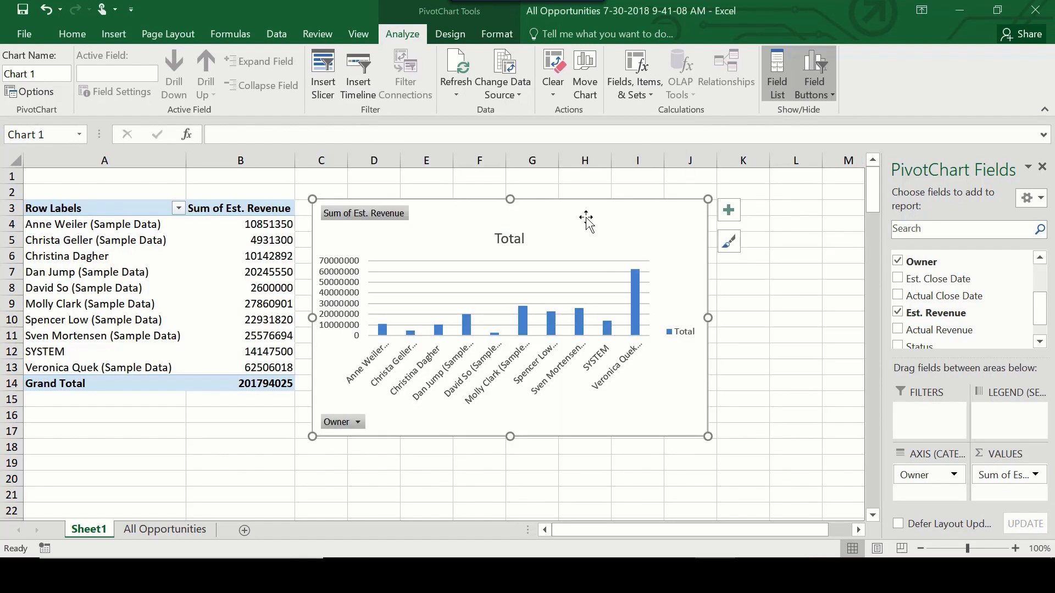
Add Status as the chart legend series, splitting revenue into Lost, Open and Won.
scroll("down", 3)
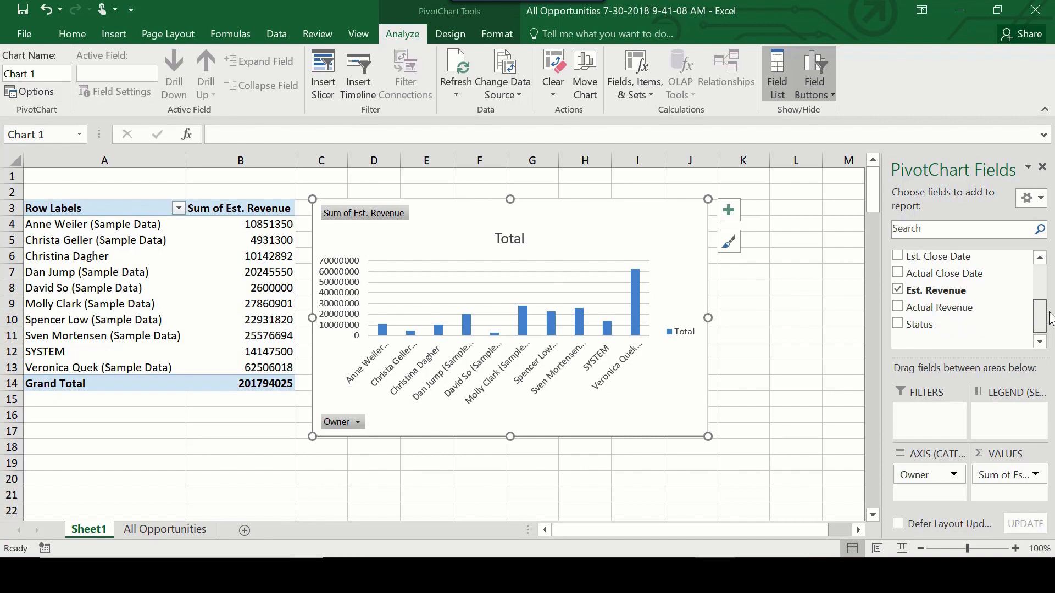
left_click(898, 324)
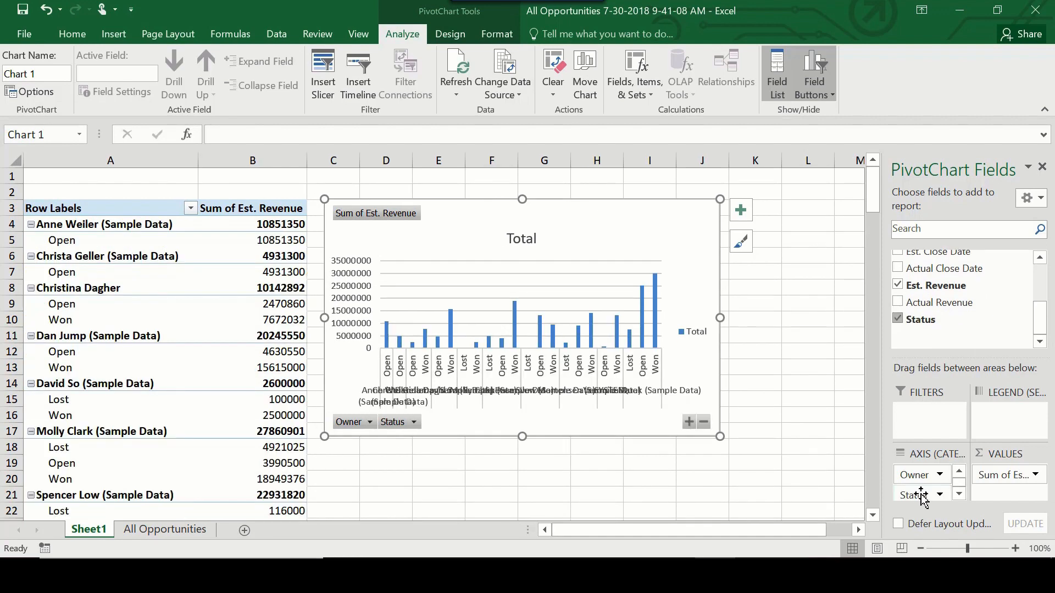
left_click_drag(922, 494, 1009, 416)
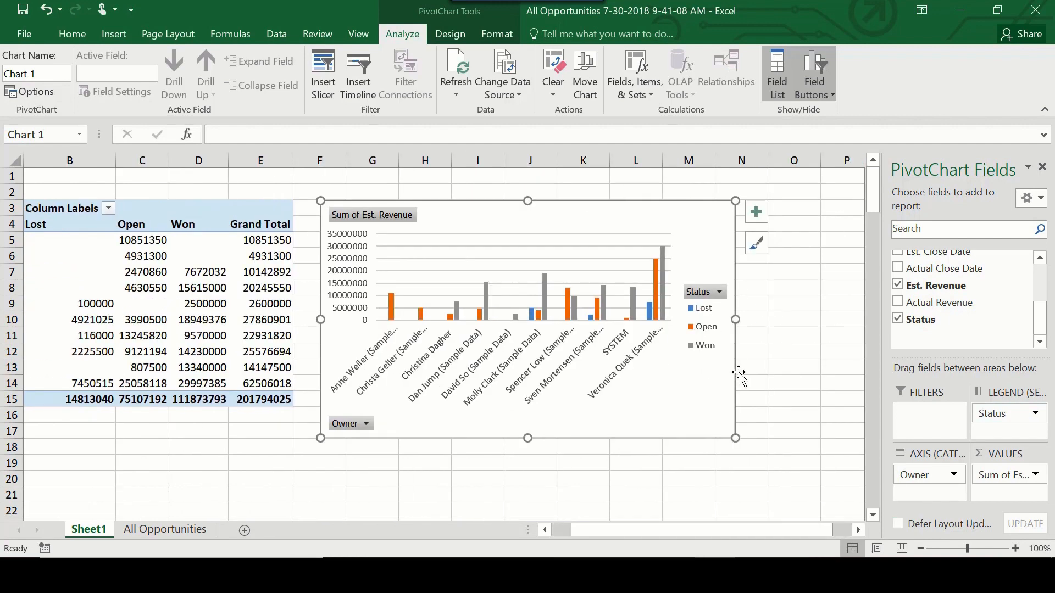
mouse_move(730, 361)
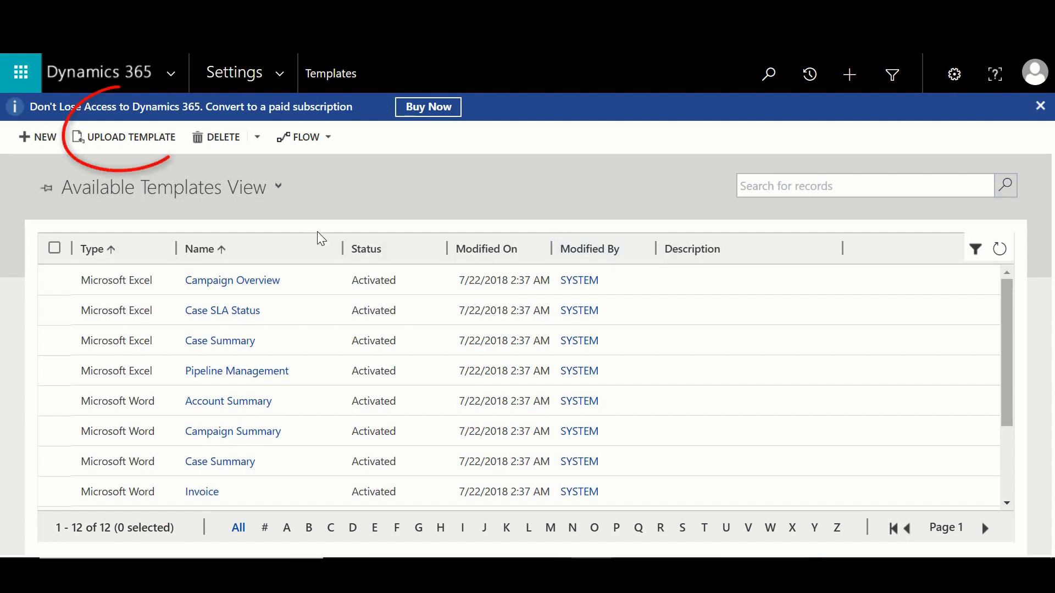
mouse_move(128, 142)
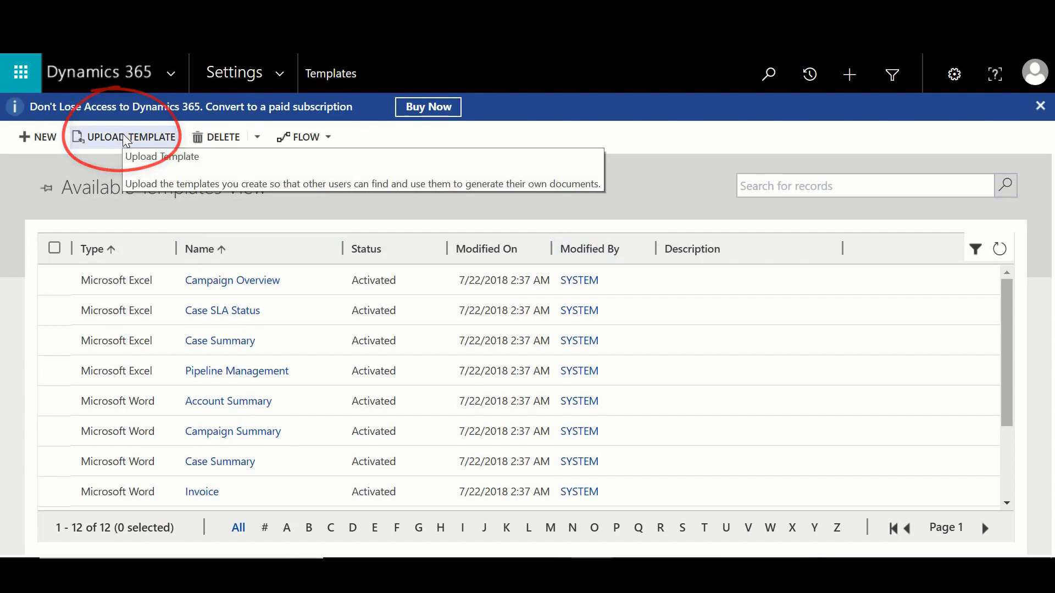
Upload the saved All Opportunities workbook as a new template.
left_click(129, 137)
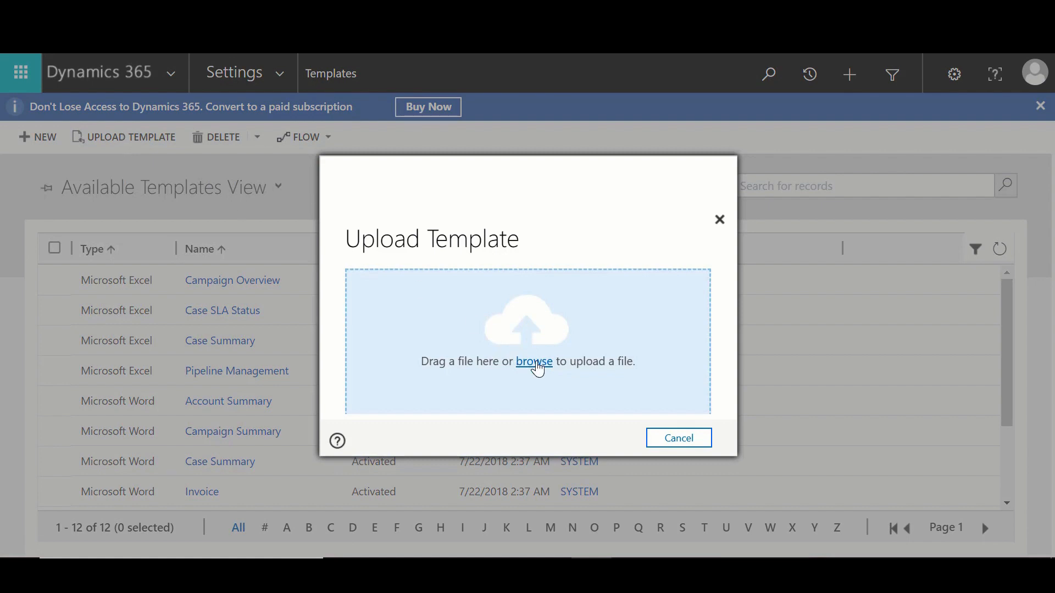
left_click(533, 362)
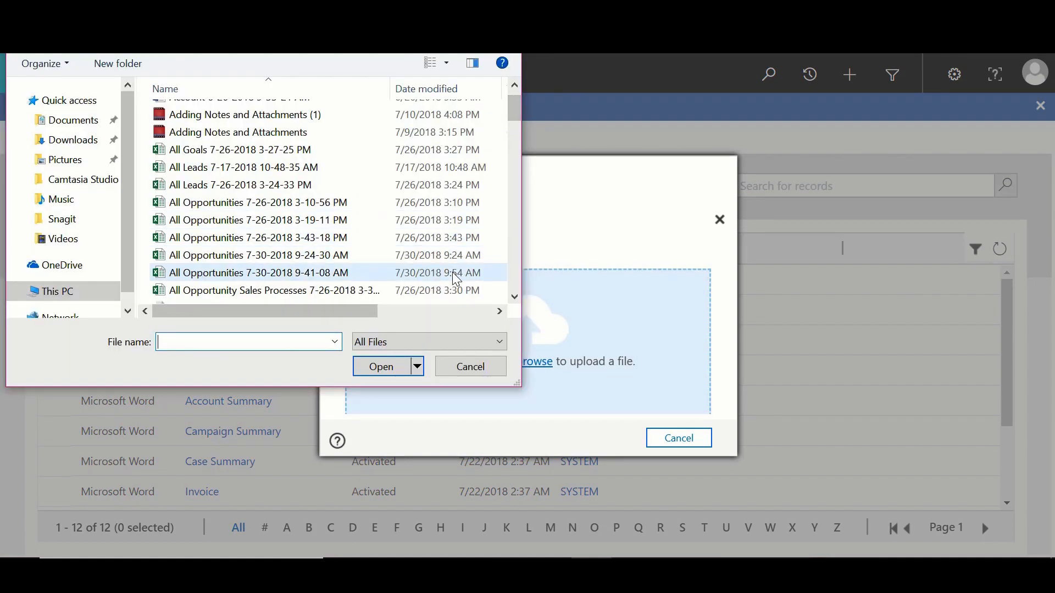
left_click(470, 367)
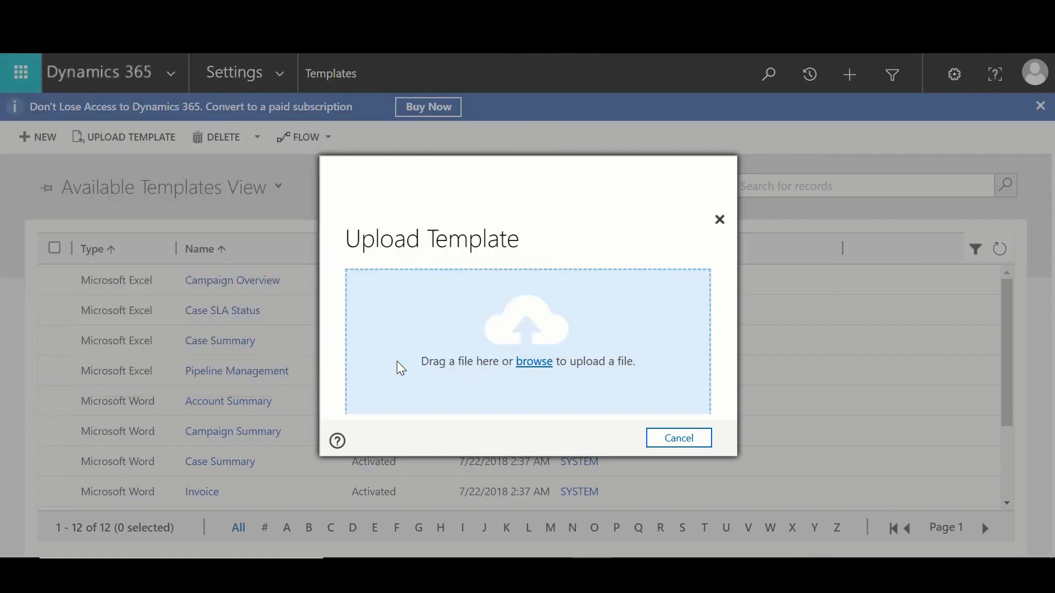
left_click(534, 361)
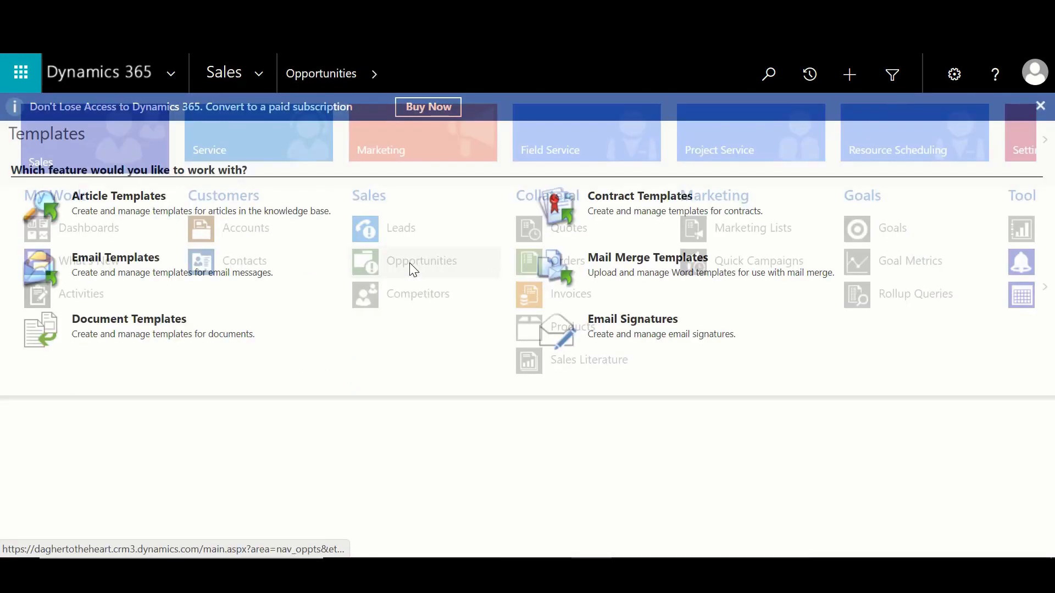
Select all 45 open opportunities and list the available Excel templates for them.
left_click(422, 260)
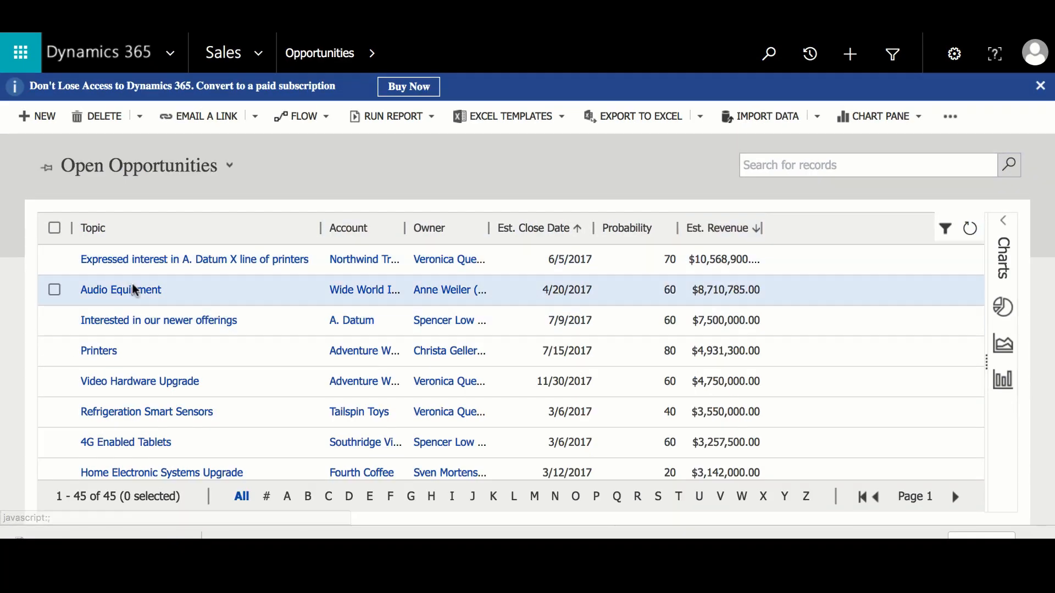
left_click(54, 228)
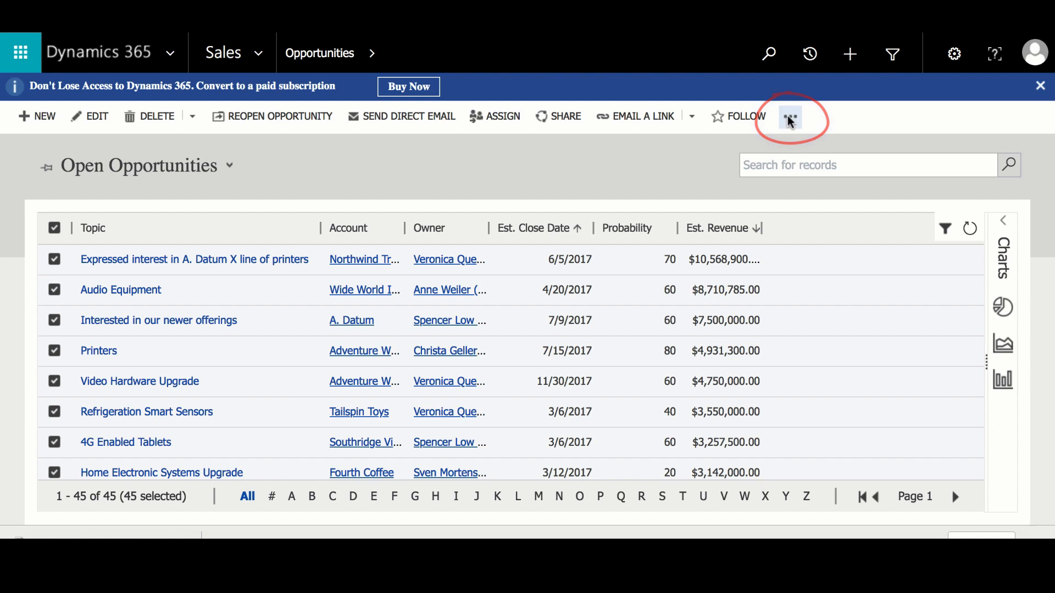
left_click(790, 116)
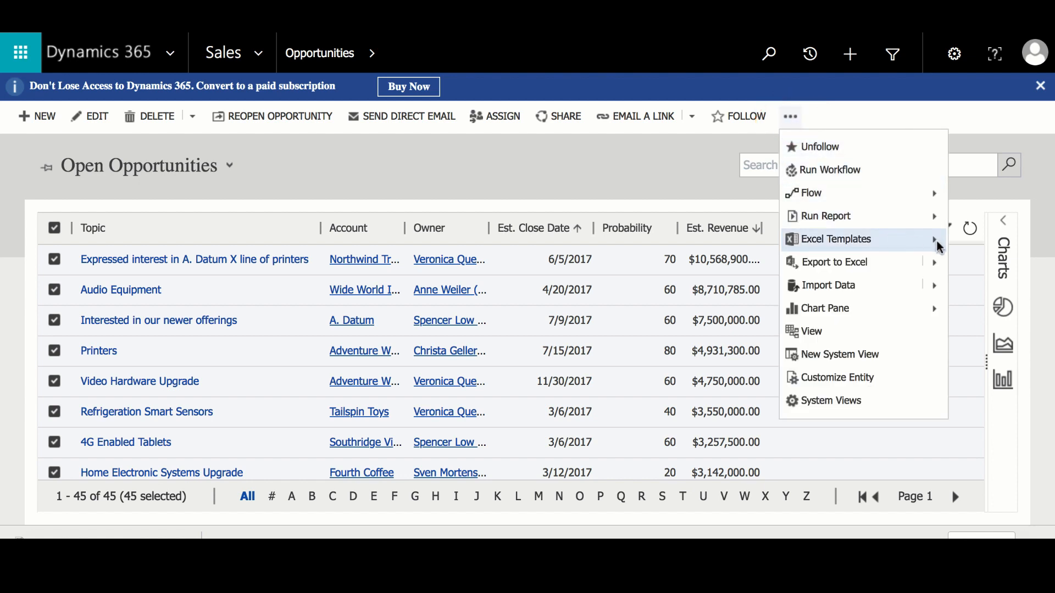
left_click(835, 239)
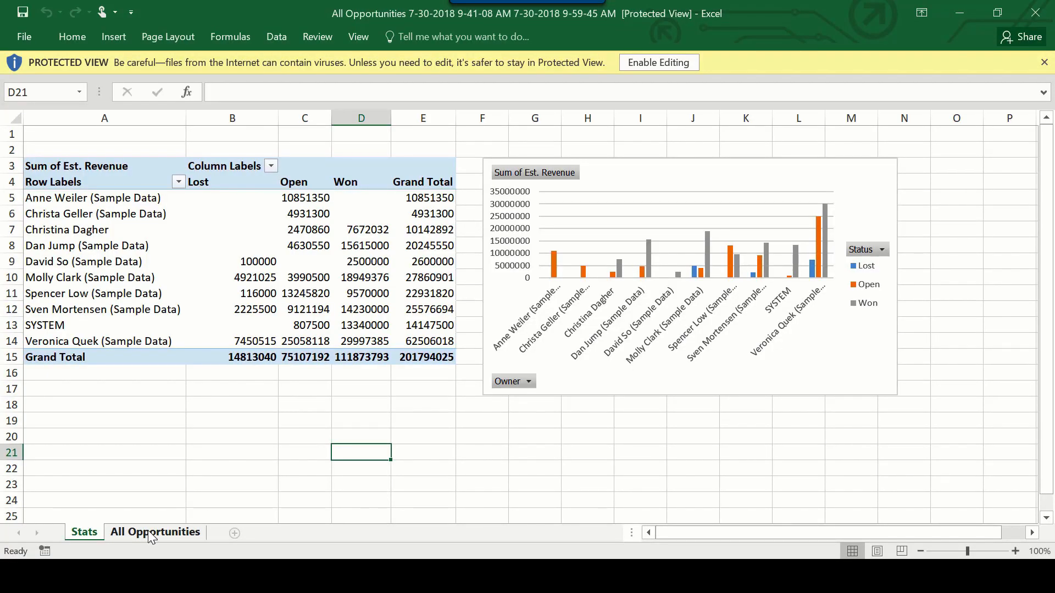
left_click(155, 531)
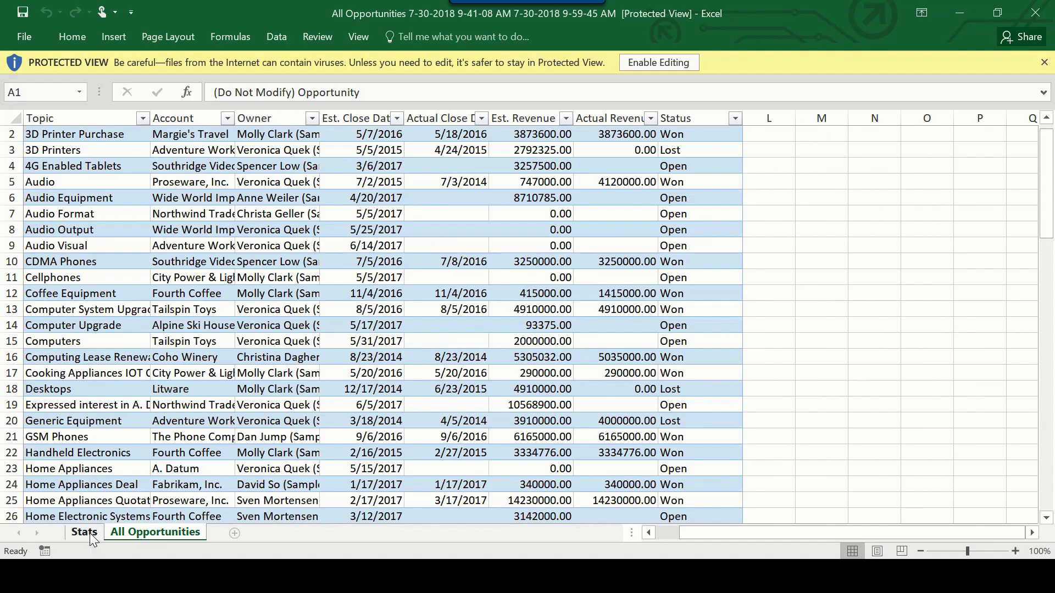
left_click(84, 532)
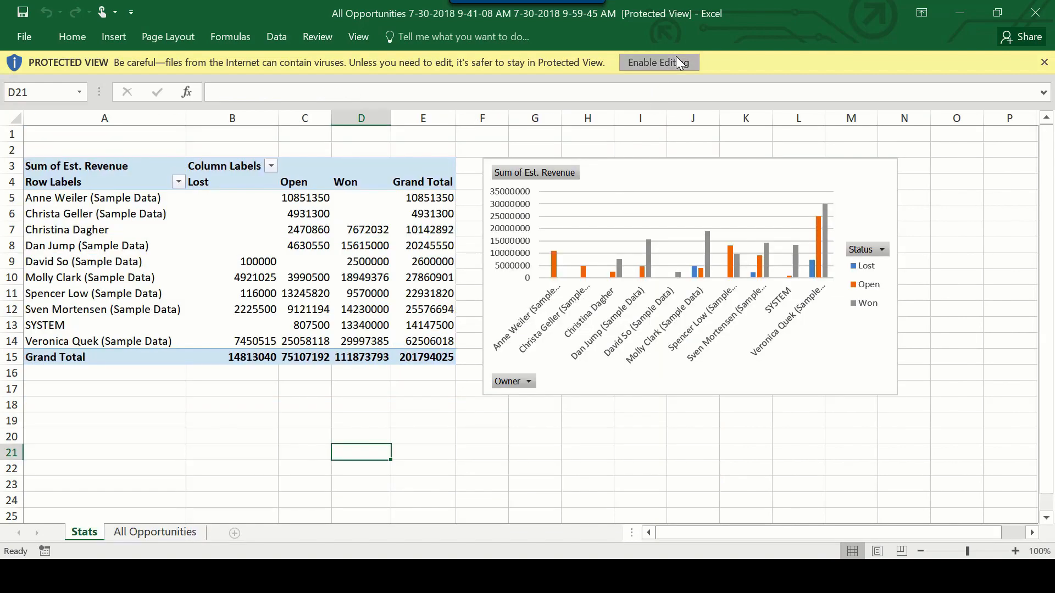